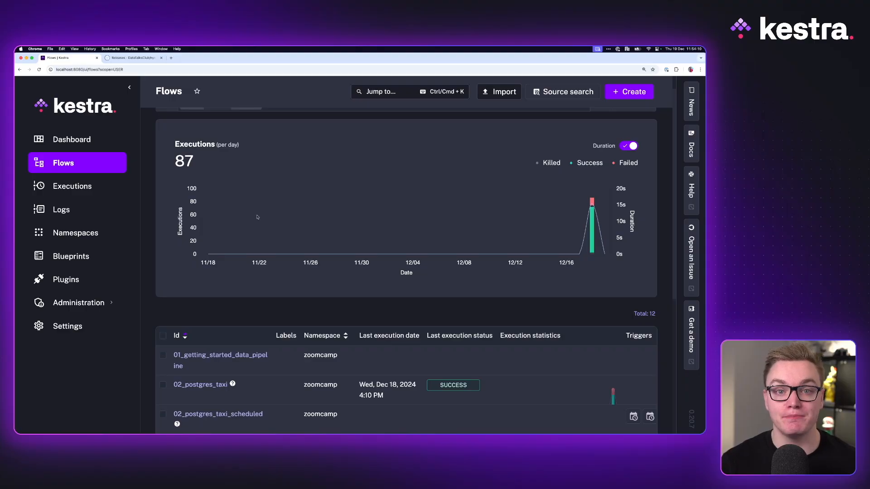
- Open the 02_postgres_taxi flow's Topology showing its yellow taxi task graph
{"action": "left_click", "coordinate": [199, 384]}
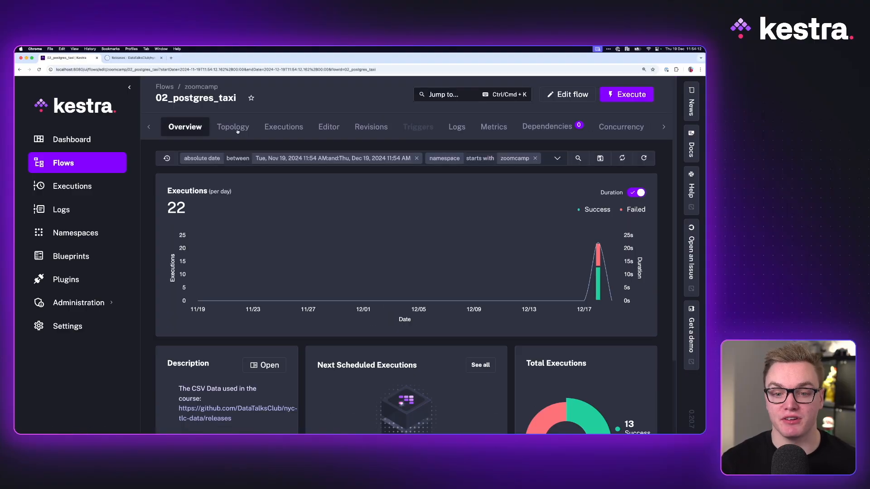
{"action": "left_click", "coordinate": [233, 127]}
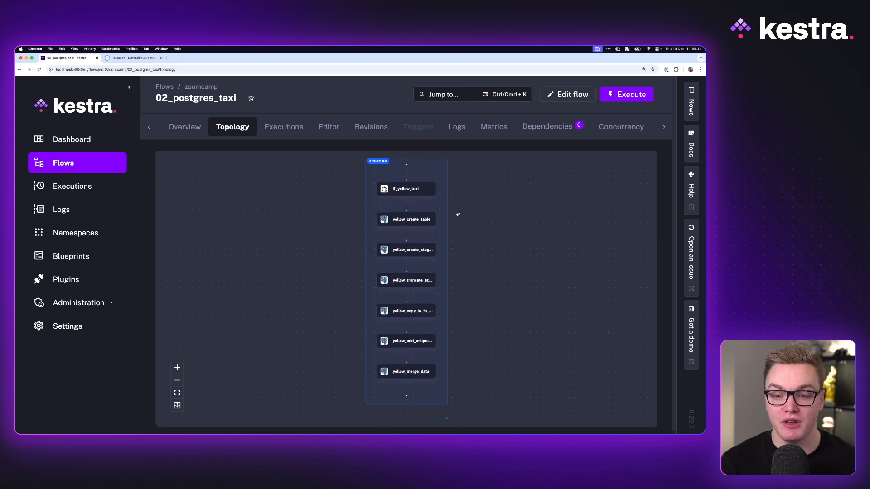
{"action": "mouse_move", "coordinate": [450, 203]}
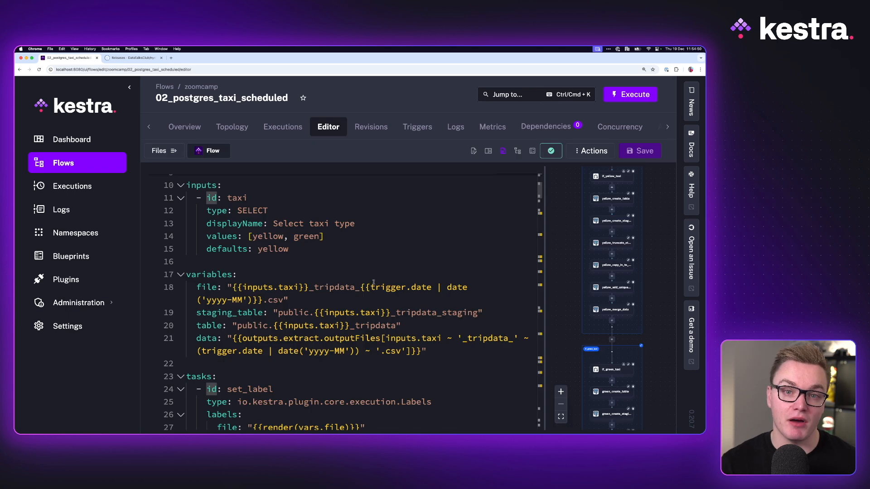
{"action": "mouse_move", "coordinate": [159, 151]}
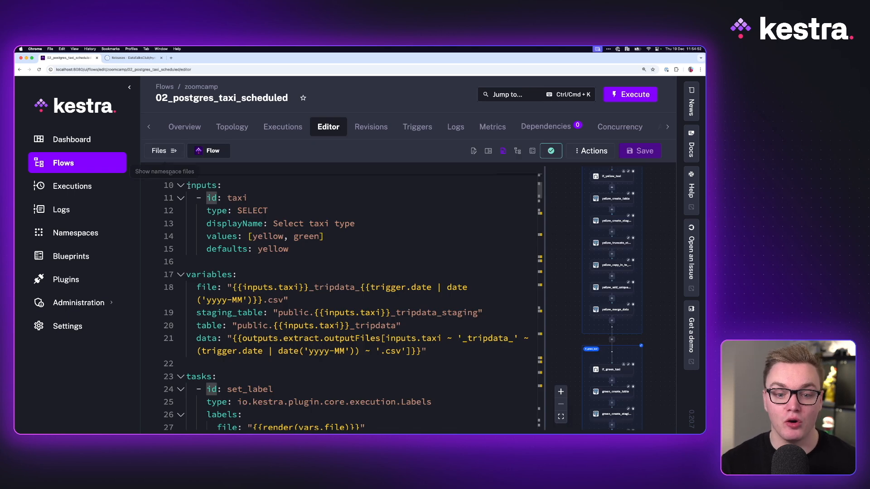
{"action": "left_click_drag", "start_coordinate": [187, 184], "coordinate": [288, 248]}
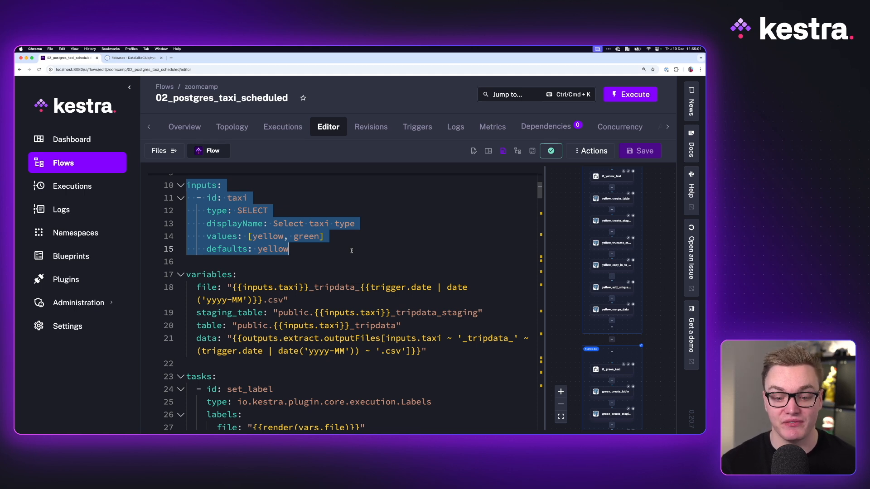
{"action": "left_click", "coordinate": [288, 248]}
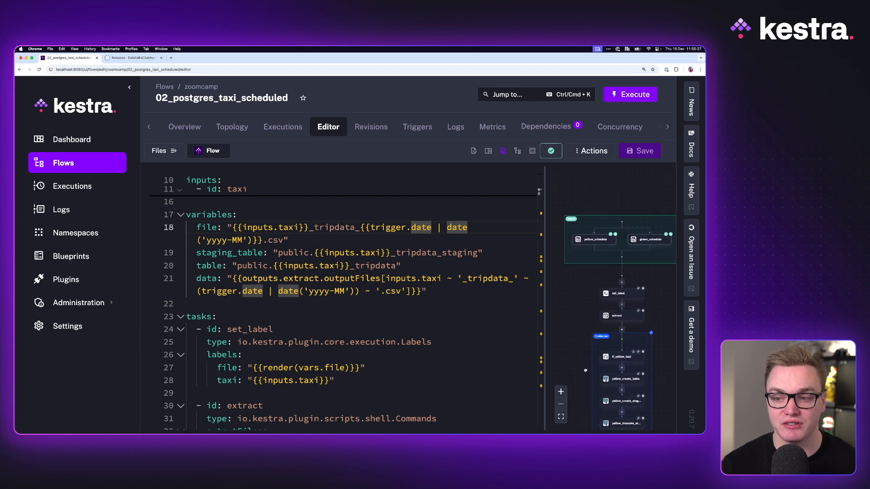
{"action": "scroll", "scroll_direction": "down", "scroll_amount": 3}
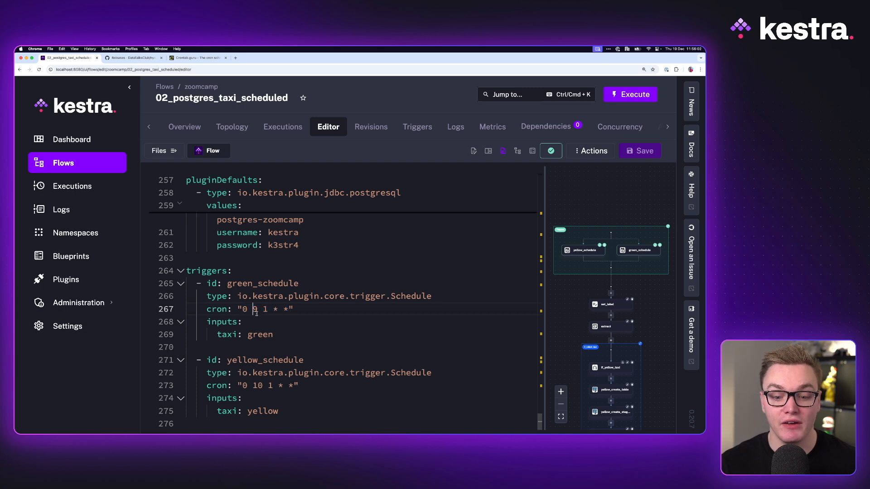
- Read crontab guru's meaning of 0 10 1 * *: 10:00 on day-of-month 1
{"action": "left_click", "coordinate": [198, 58]}
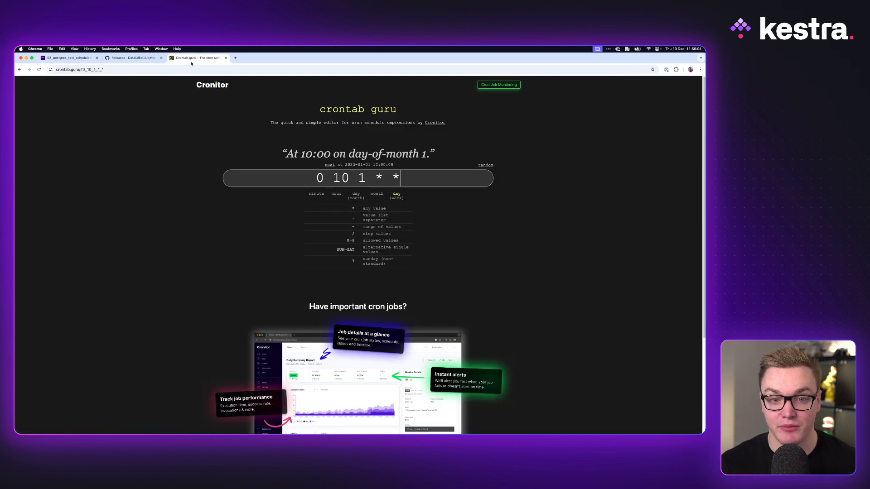
{"action": "left_click", "coordinate": [340, 177]}
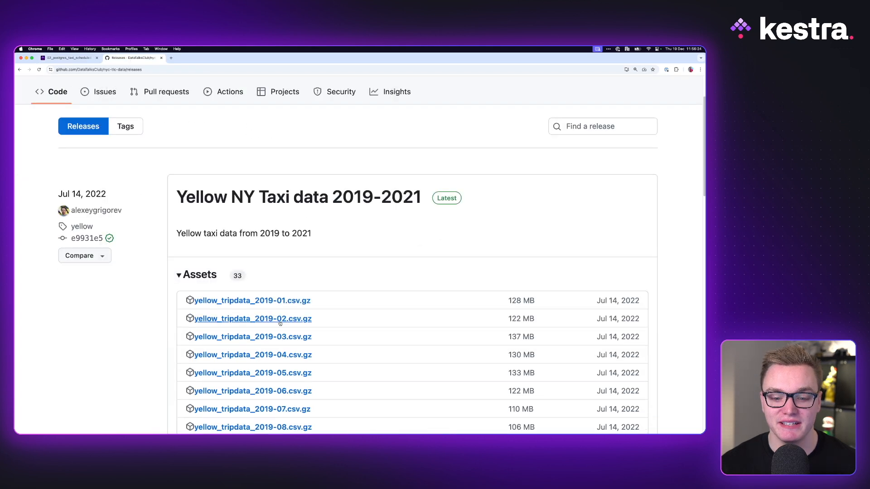
- Browse the monthly yellow taxi 2019 CSV assets, then return to the Kestra editor
{"action": "scroll", "scroll_direction": "down", "scroll_amount": 3}
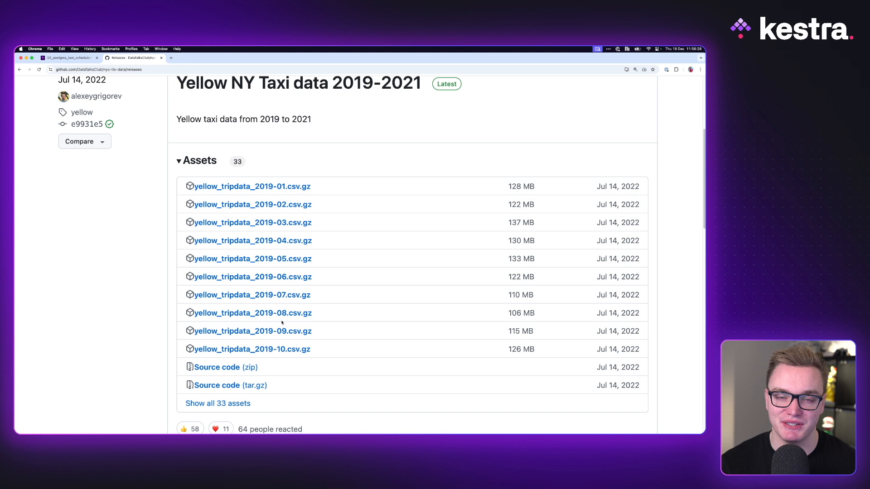
{"action": "left_click", "coordinate": [67, 58]}
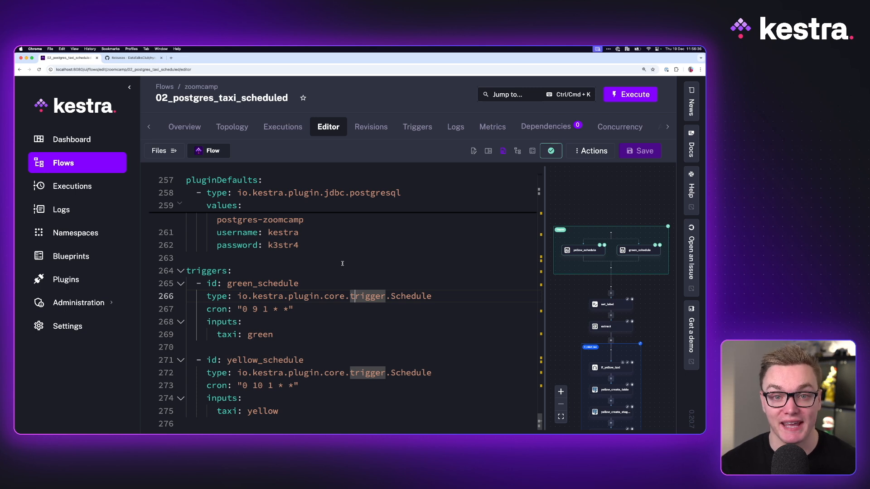
- Review the scheduled flow's topology from its two triggers down to purge_files
{"action": "left_click", "coordinate": [232, 127]}
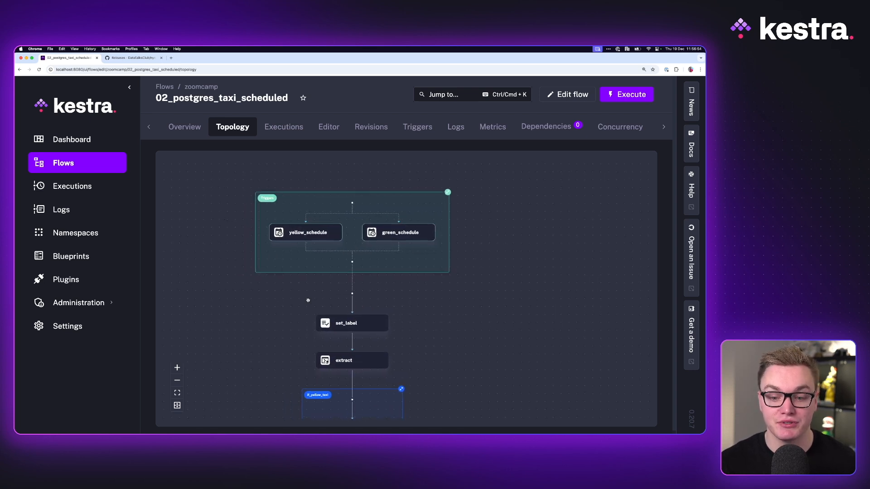
{"action": "scroll", "scroll_direction": "down", "scroll_amount": 3}
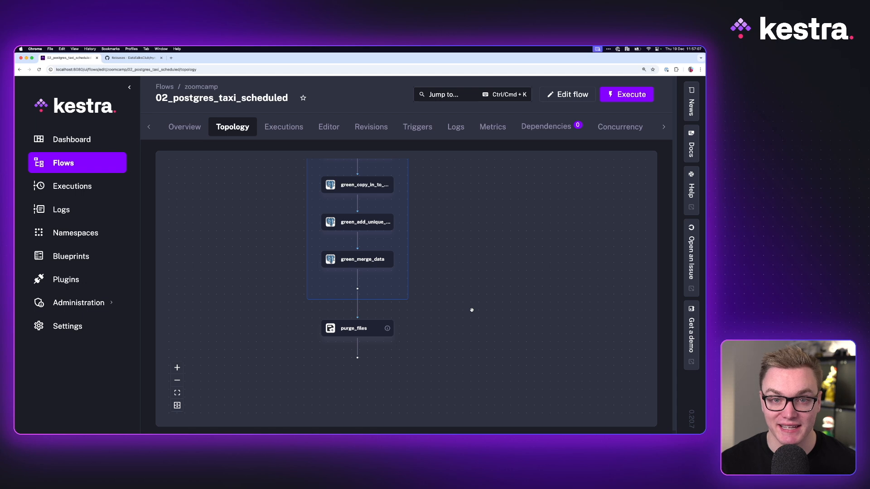
{"action": "left_click", "coordinate": [416, 127]}
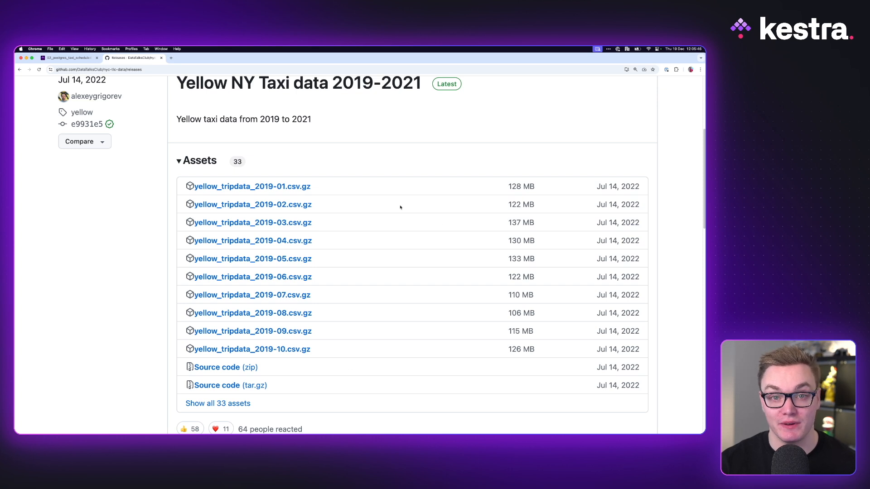
{"action": "mouse_move", "coordinate": [289, 148]}
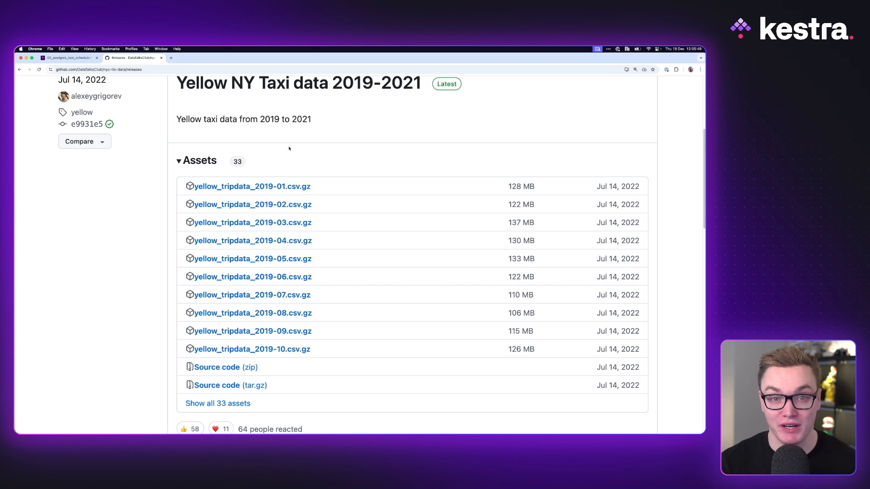
- Set up a green_schedule backfill from 2019-01-01 to 2019-12-31
{"action": "left_click", "coordinate": [66, 58]}
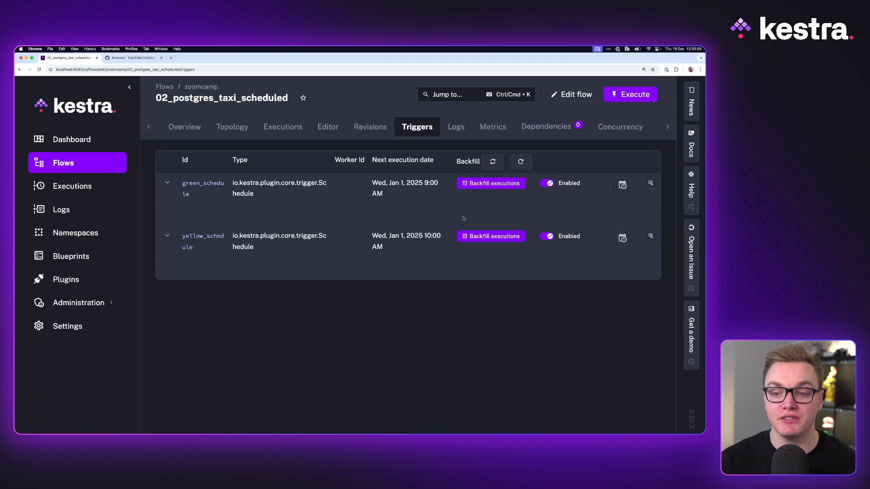
{"action": "left_click", "coordinate": [490, 236]}
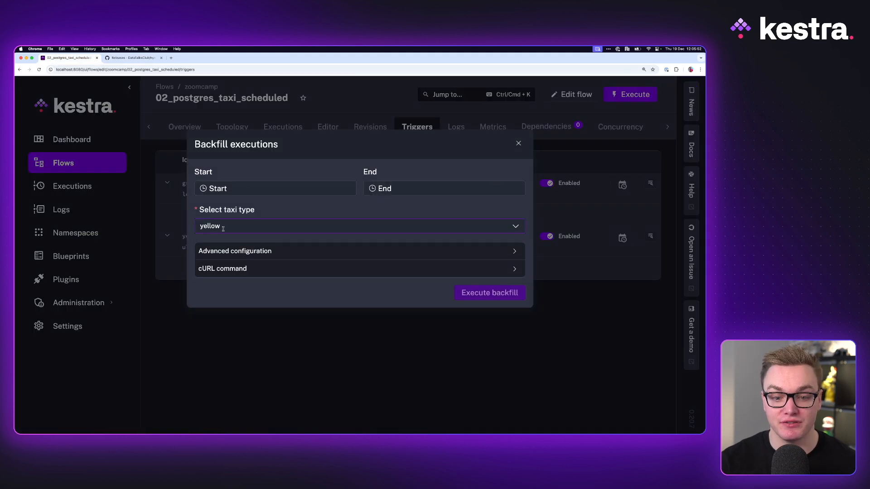
{"action": "left_click", "coordinate": [275, 188]}
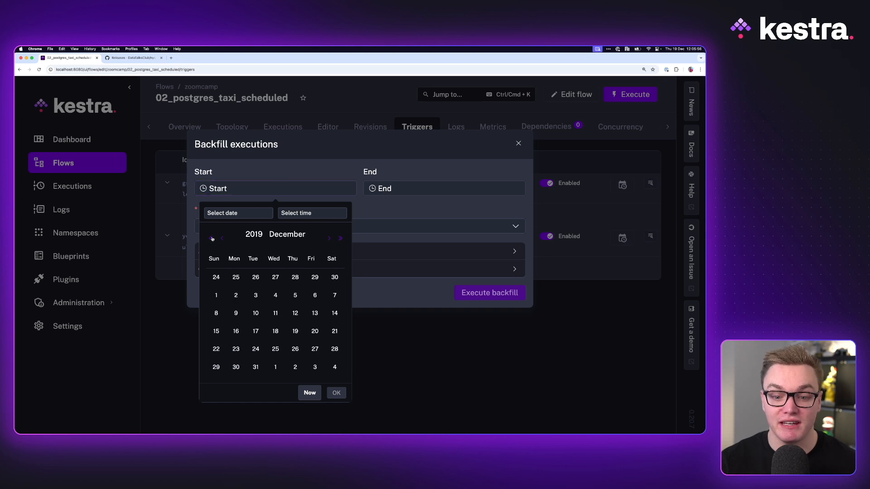
{"action": "left_click", "coordinate": [210, 239]}
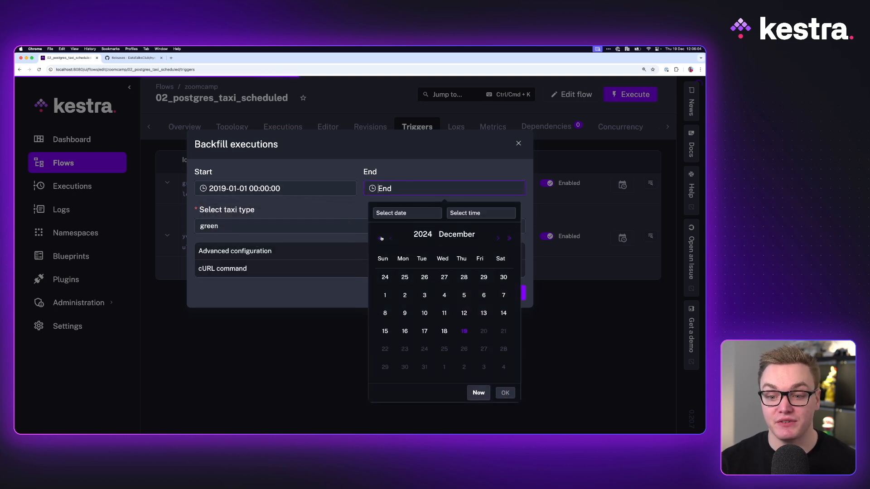
{"action": "left_click", "coordinate": [424, 366]}
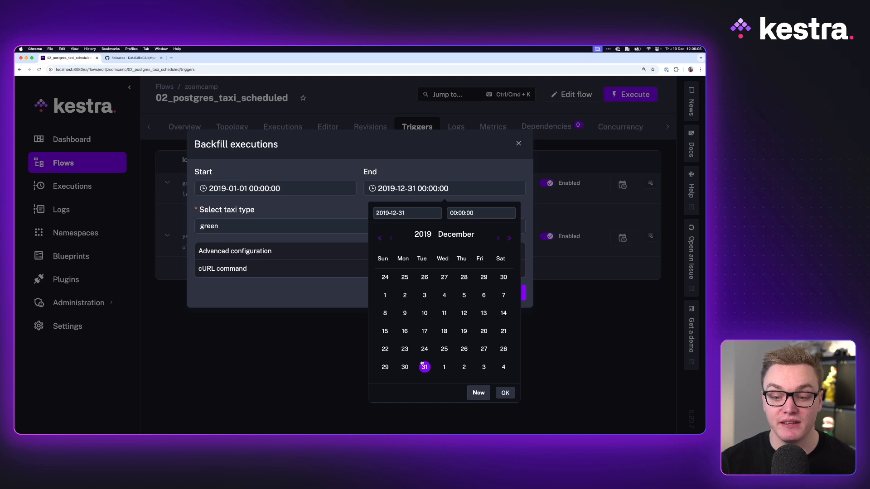
{"action": "mouse_move", "coordinate": [381, 182]}
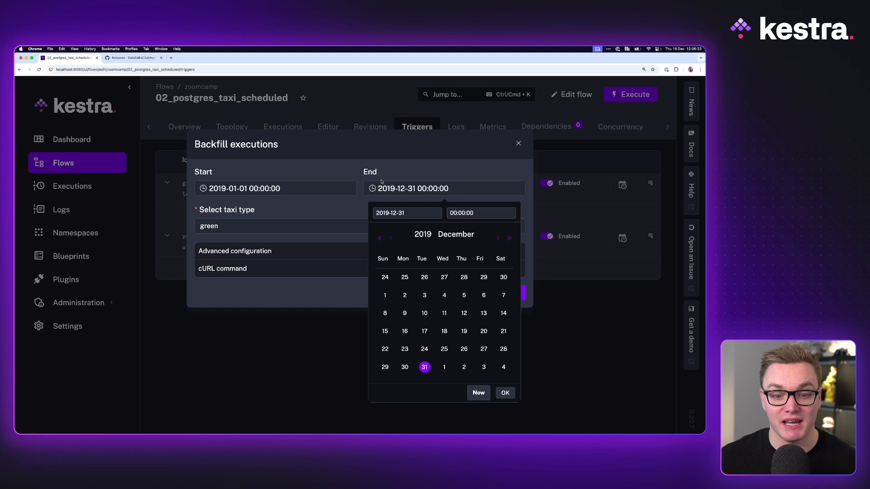
- Label the backfill backfill:true, pick taxi type green, and execute it
{"action": "left_click", "coordinate": [504, 392]}
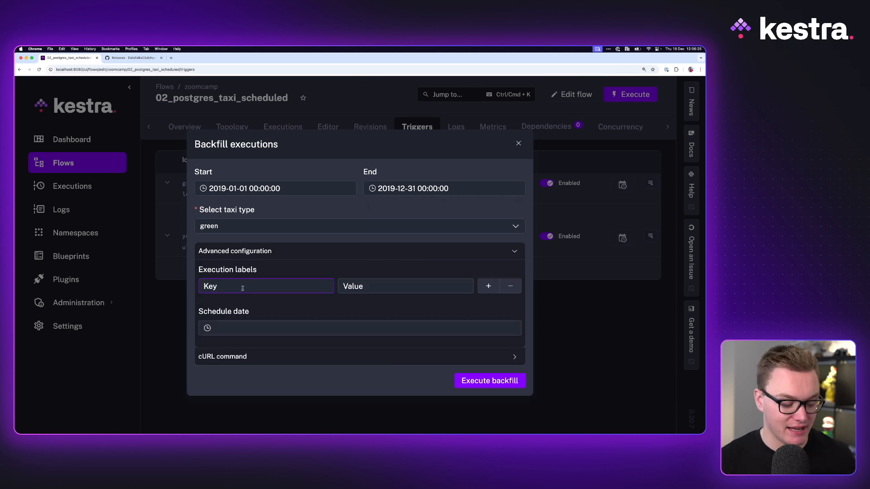
{"action": "type", "text": "backfill"}
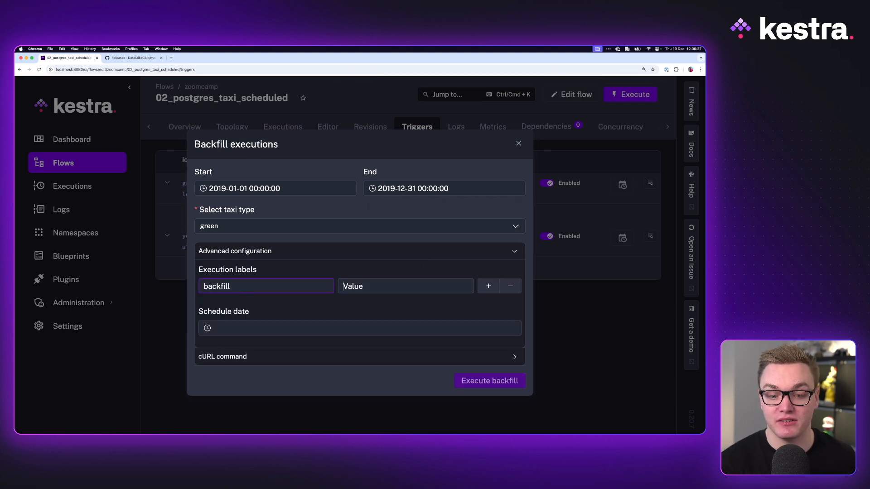
{"action": "type", "text": "true"}
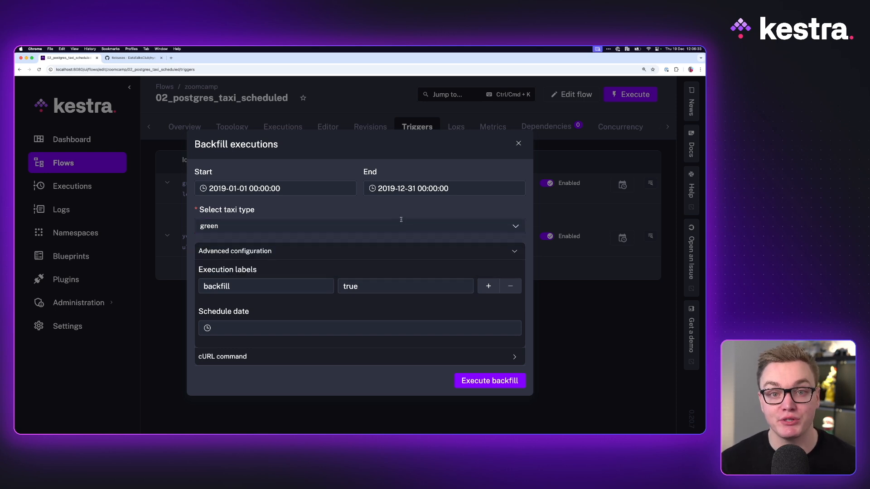
{"action": "left_click", "coordinate": [360, 226]}
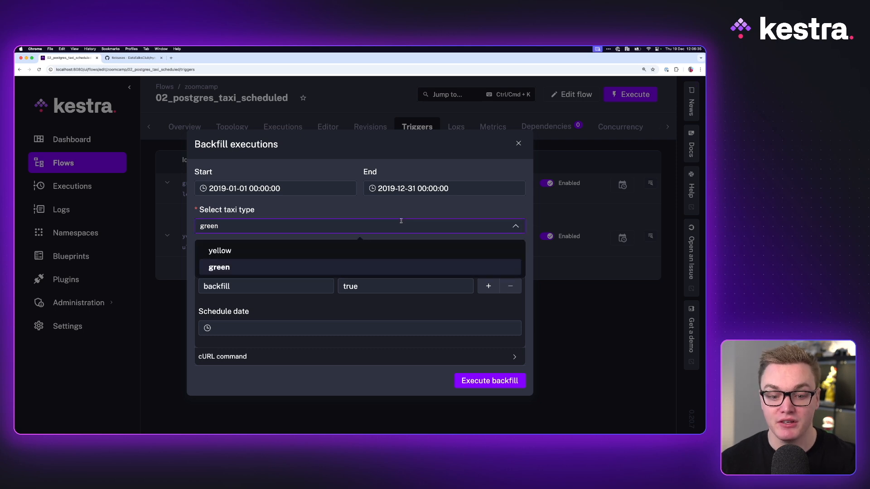
{"action": "left_click", "coordinate": [488, 381]}
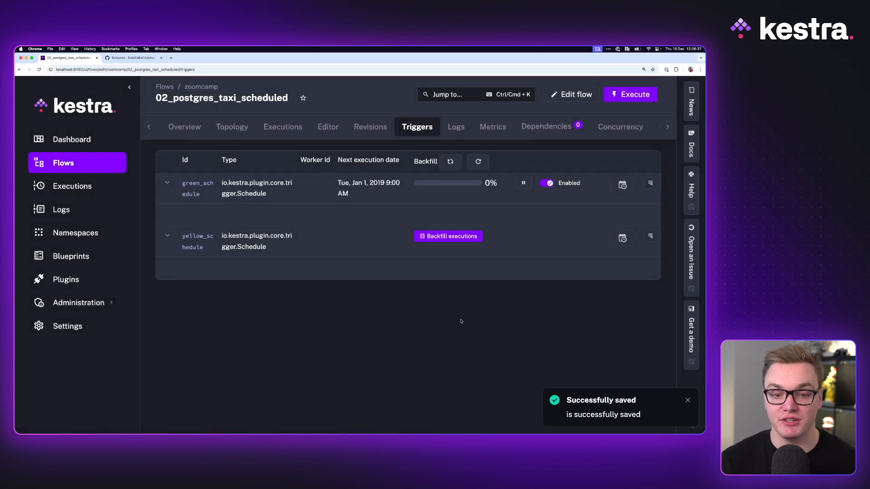
{"action": "left_click", "coordinate": [282, 127]}
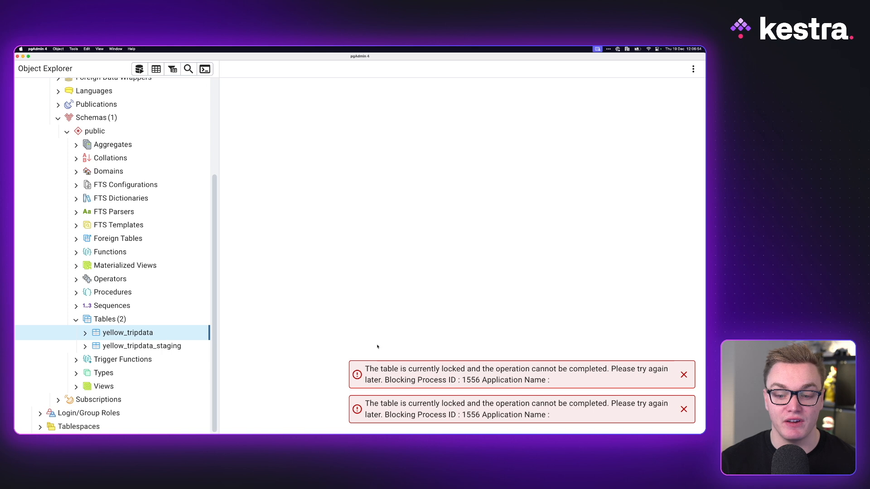
- Refresh the Tables list so green_tripdata and green_tripdata_staging appear
{"action": "right_click", "coordinate": [110, 319]}
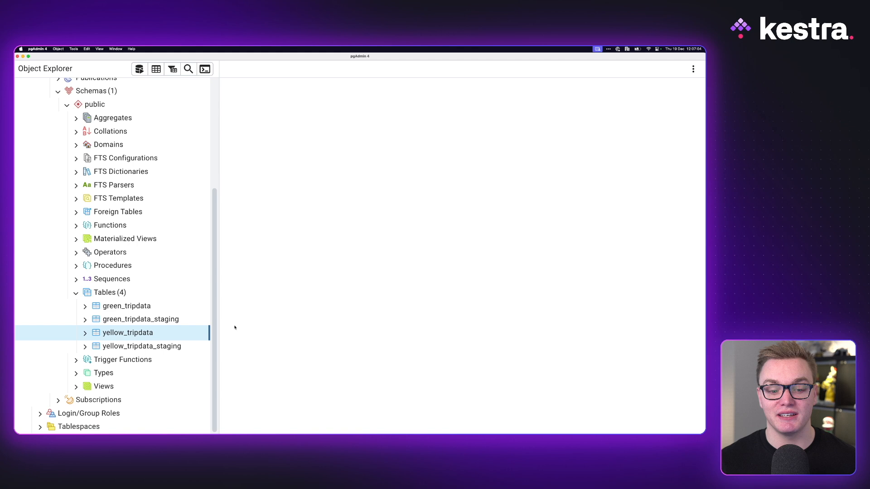
{"action": "mouse_move", "coordinate": [450, 258]}
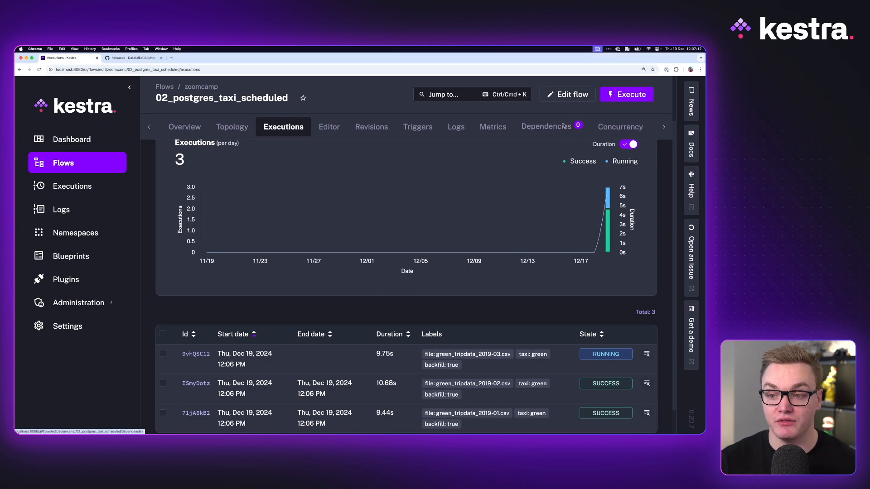
- Review the flow's variables and concurrency limit, then view its single occupied concurrency slot
{"action": "left_click", "coordinate": [328, 126]}
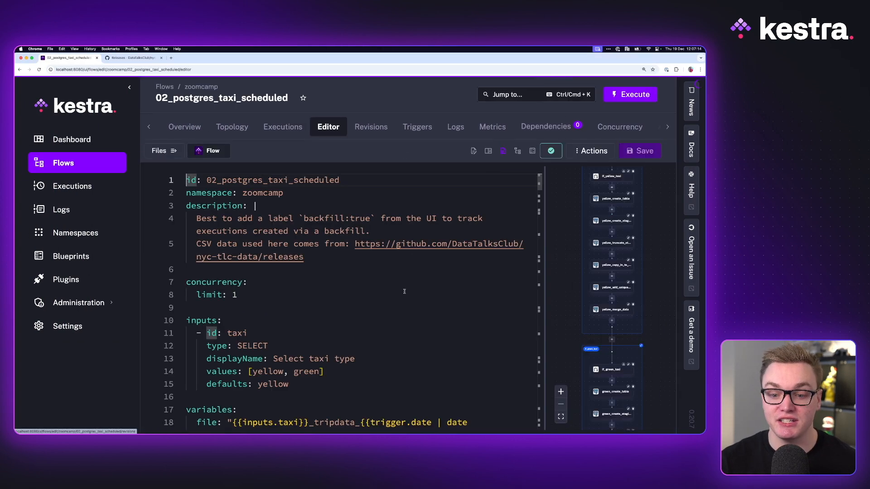
{"action": "scroll", "scroll_direction": "down", "scroll_amount": 3}
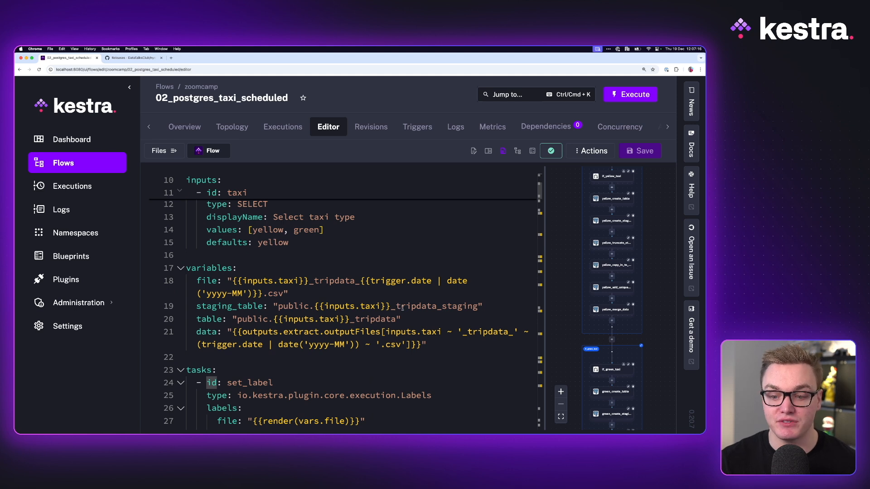
{"action": "double_click", "coordinate": [434, 305]}
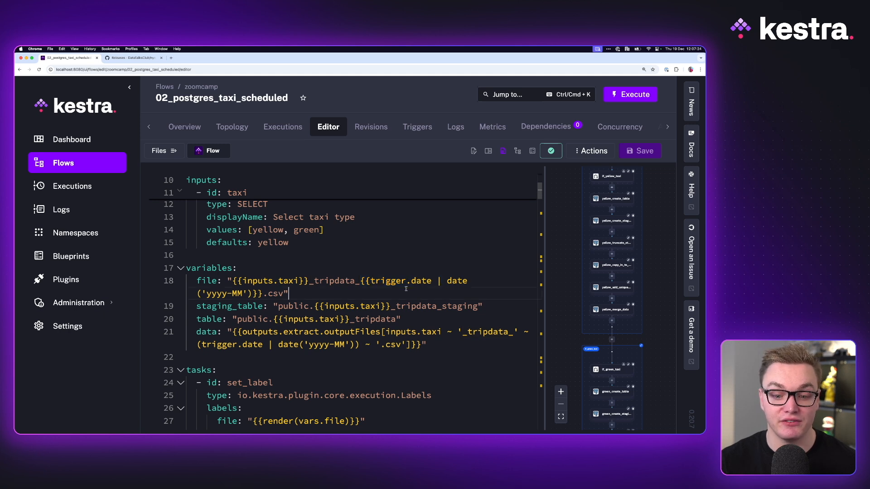
{"action": "double_click", "coordinate": [434, 305]}
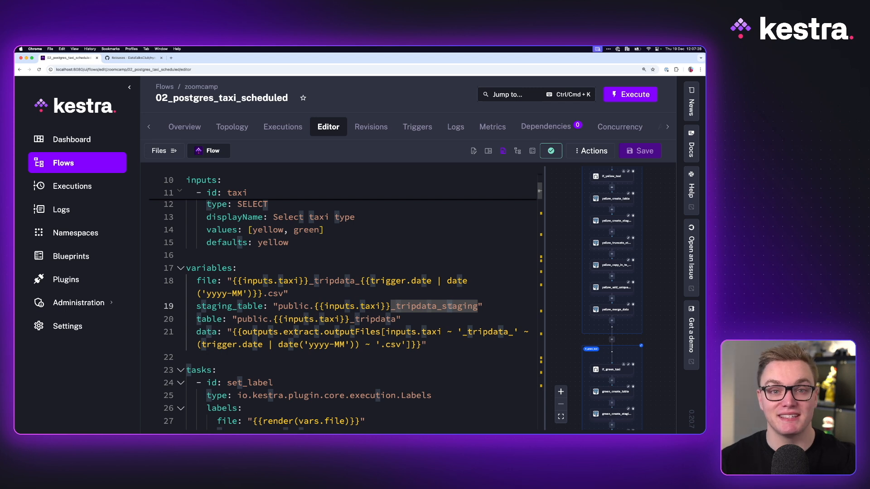
{"action": "mouse_move", "coordinate": [339, 288]}
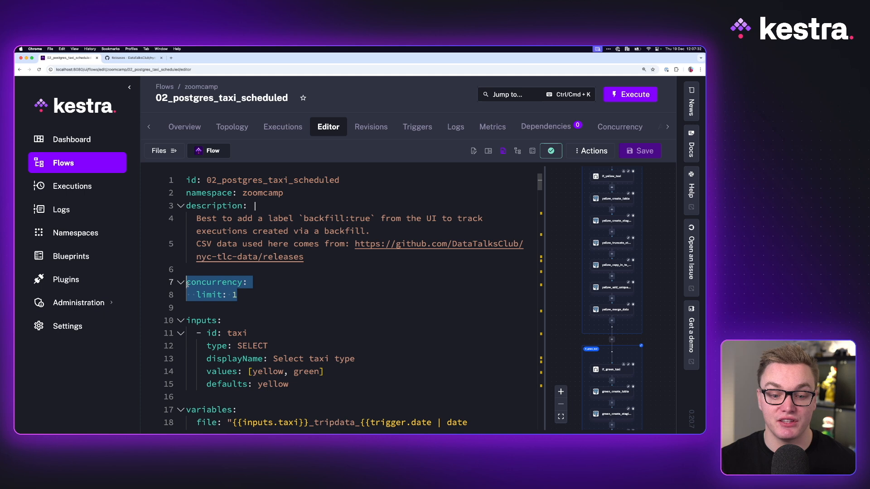
{"action": "left_click", "coordinate": [619, 127]}
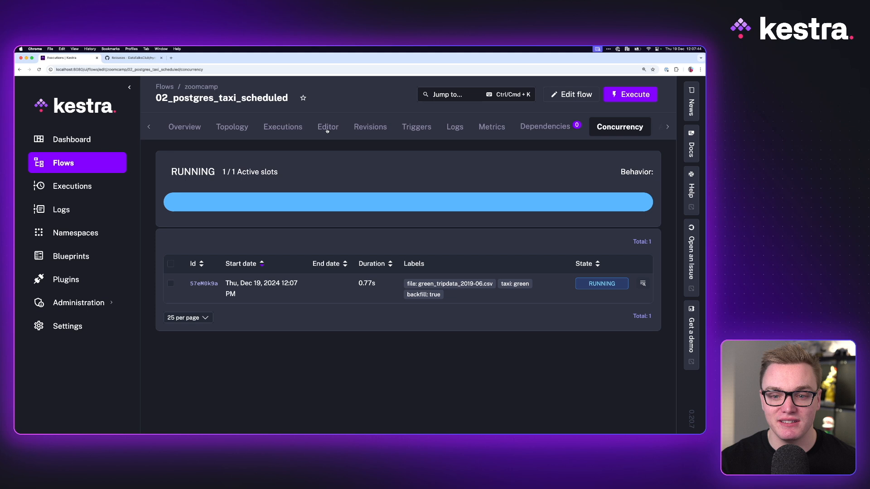
- Check the topology, triggers and executions list showing all 12 green 2019 backfill runs succeeded
{"action": "left_click", "coordinate": [232, 127]}
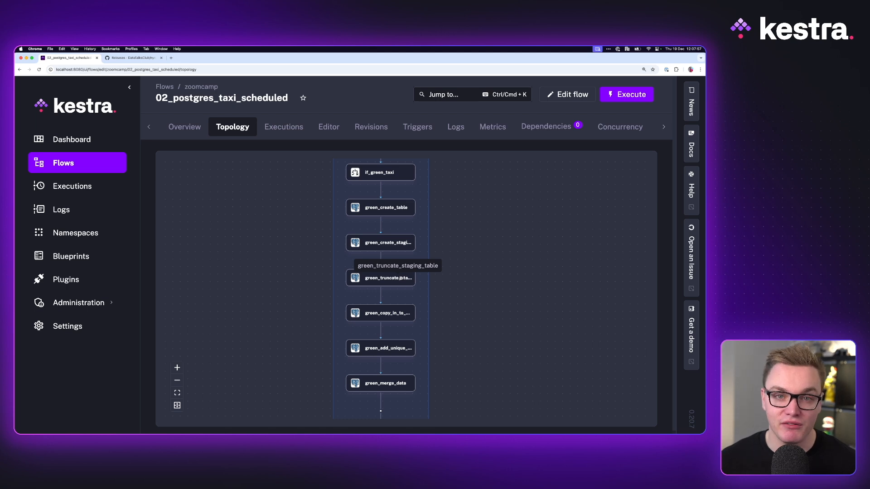
{"action": "mouse_move", "coordinate": [437, 211]}
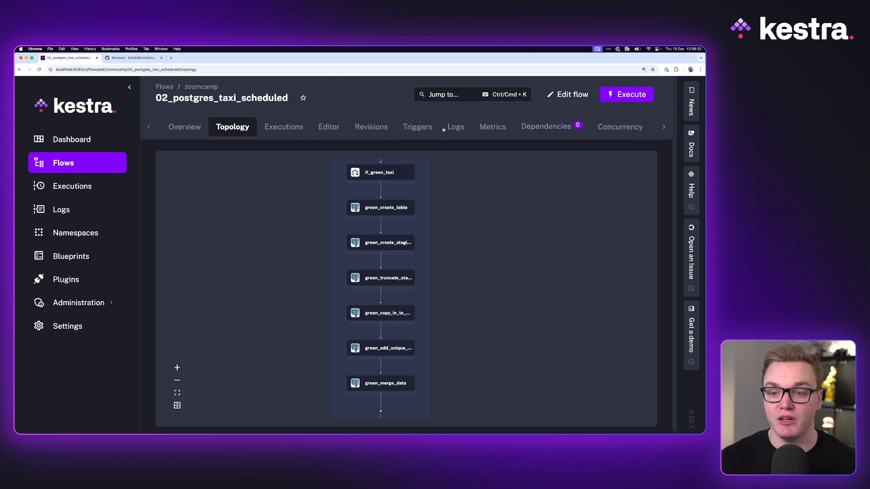
{"action": "left_click", "coordinate": [417, 127]}
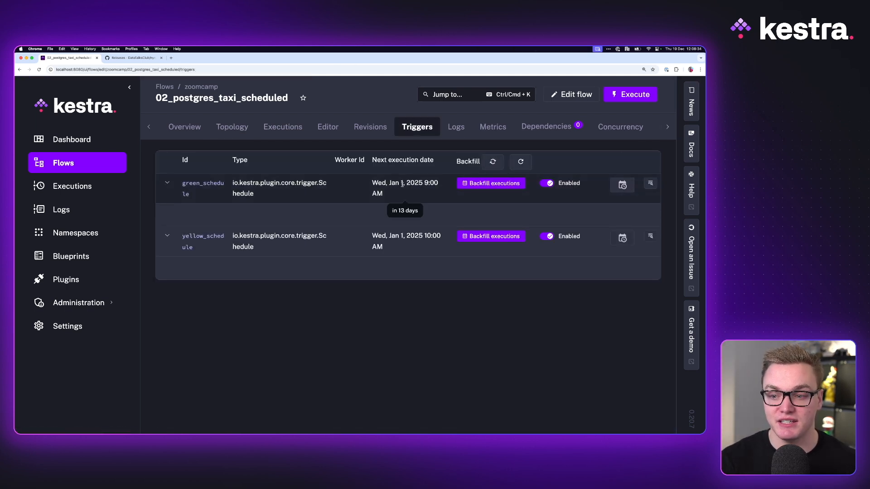
{"action": "left_click", "coordinate": [282, 126]}
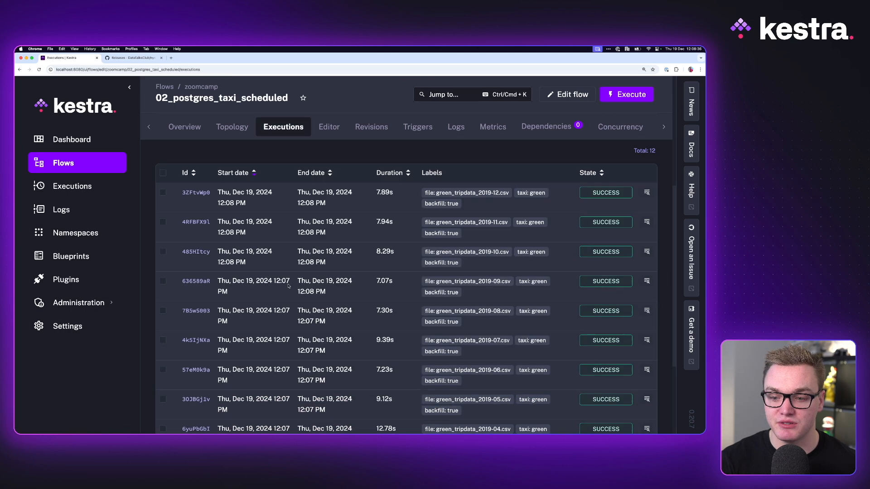
{"action": "scroll", "scroll_direction": "down", "scroll_amount": 3}
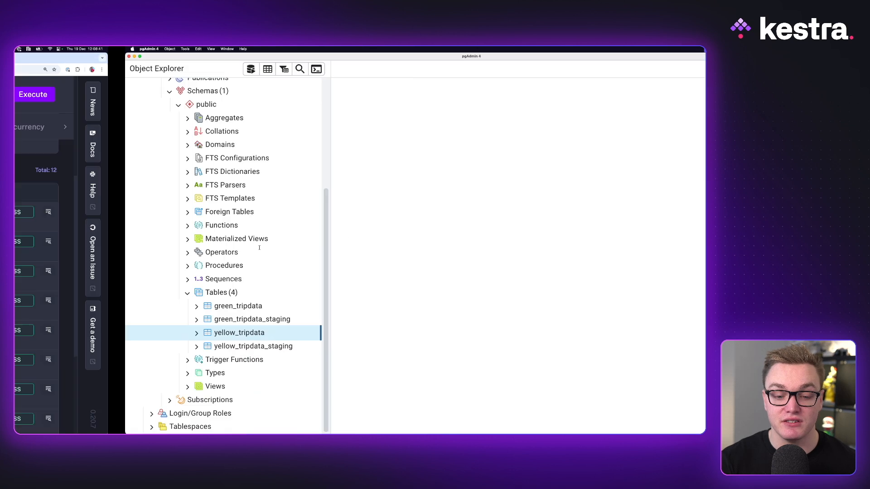
- View all 6,044,050 rows of green_tripdata and page to the December 2019 rows
{"action": "left_click", "coordinate": [126, 306]}
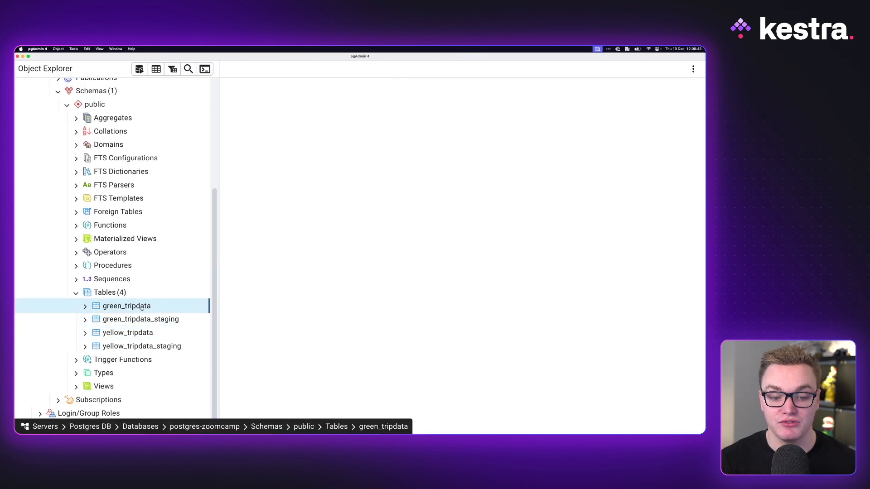
{"action": "right_click", "coordinate": [126, 306]}
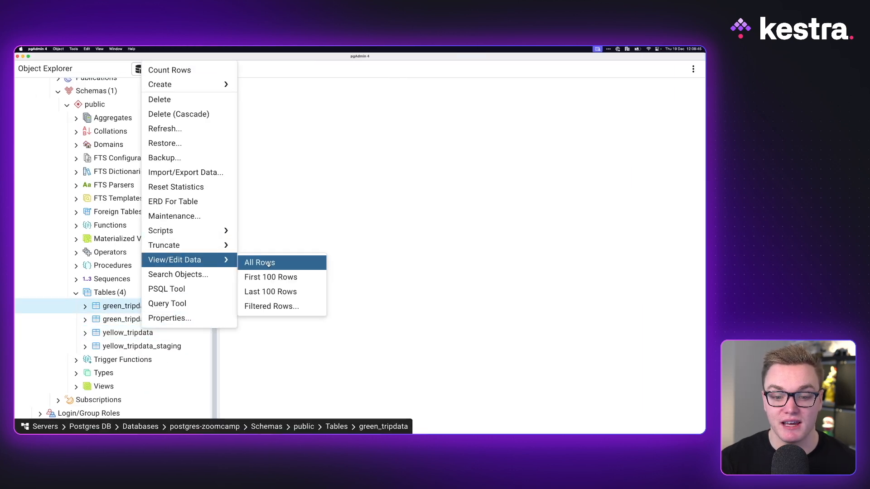
{"action": "left_click", "coordinate": [259, 263]}
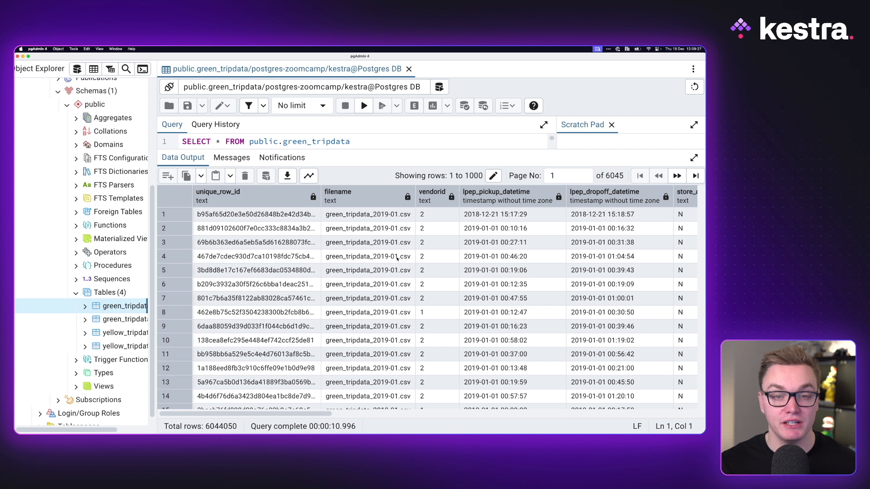
{"action": "scroll", "scroll_direction": "down", "scroll_amount": 3}
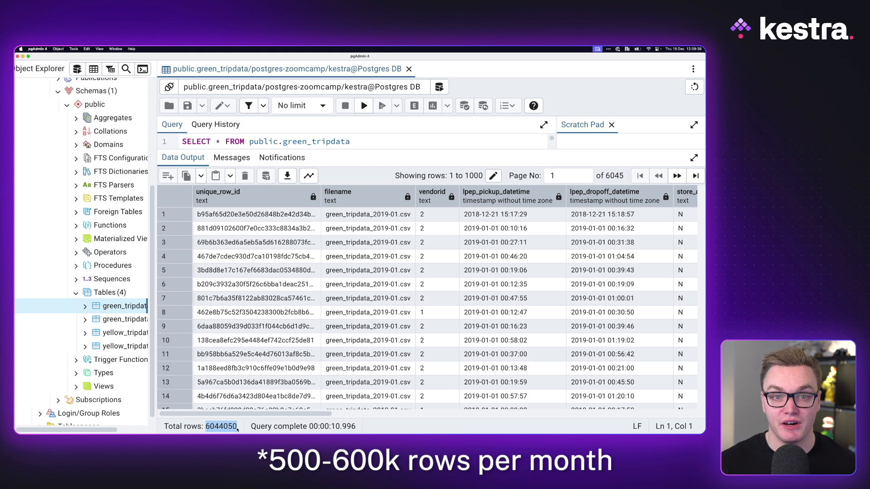
{"action": "left_click", "coordinate": [694, 176]}
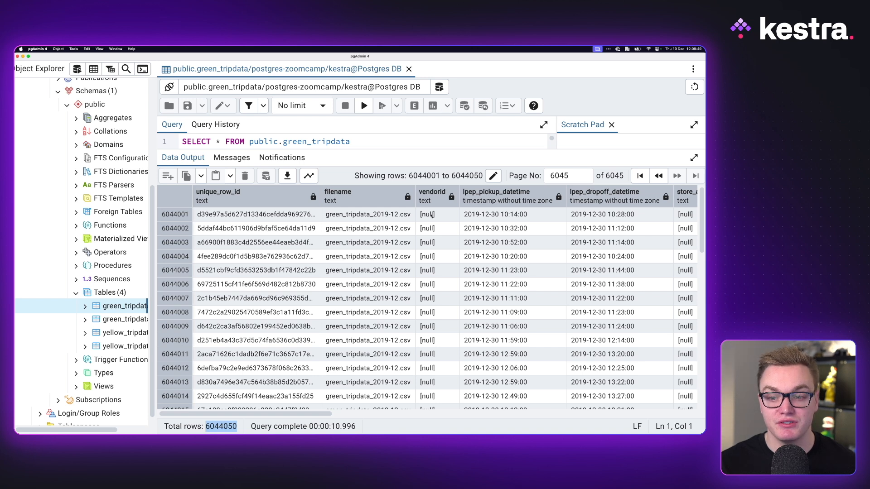
{"action": "left_click", "coordinate": [657, 175]}
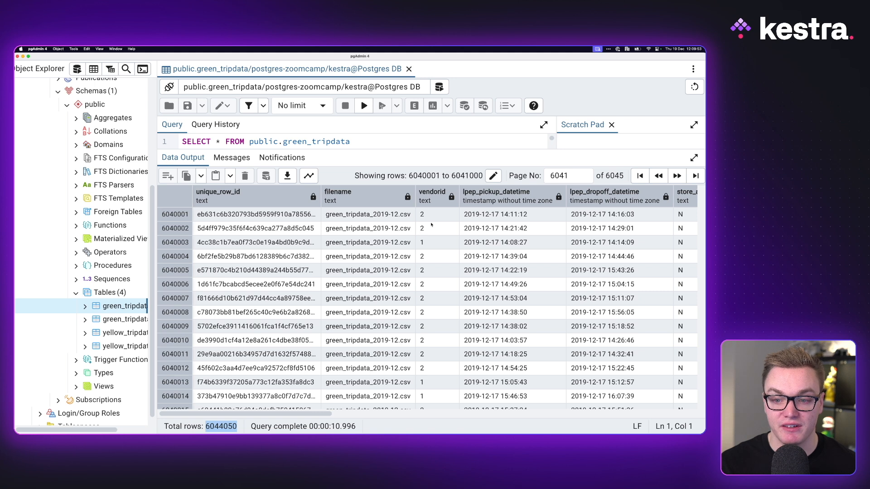
{"action": "mouse_move", "coordinate": [659, 176]}
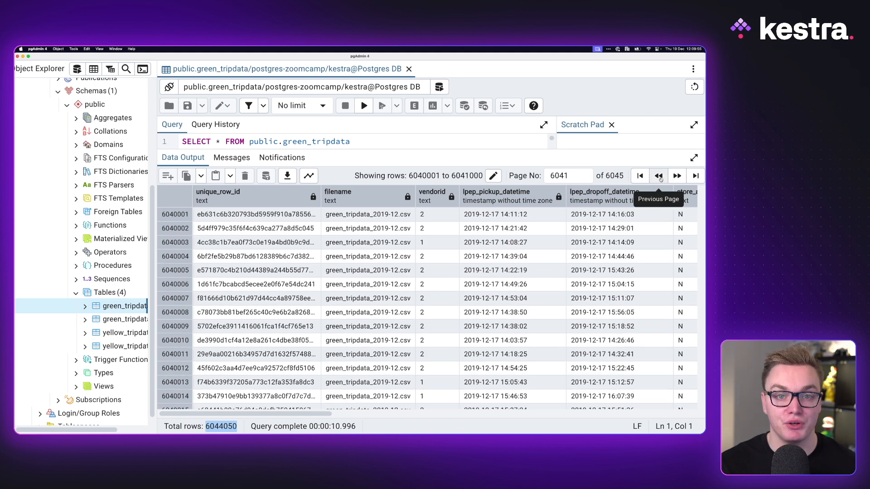